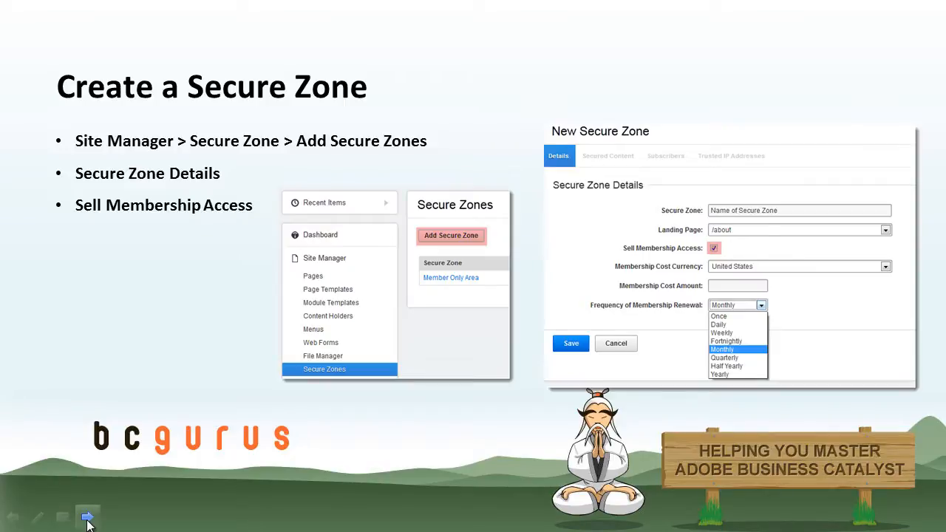
# Step: Advance the slideshow from 'Create a Secure Zone' to 'Make Content Secure'
pyautogui.click(87, 514)
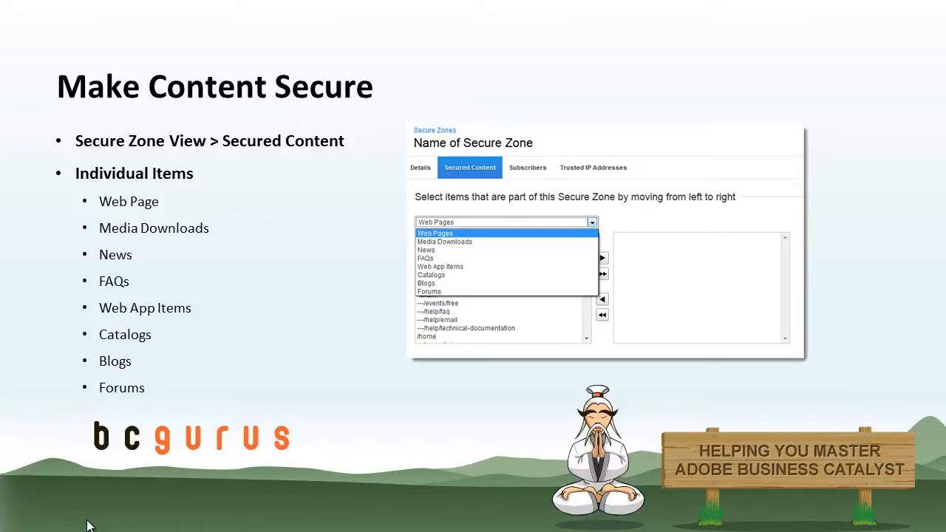
pyautogui.press('Right')
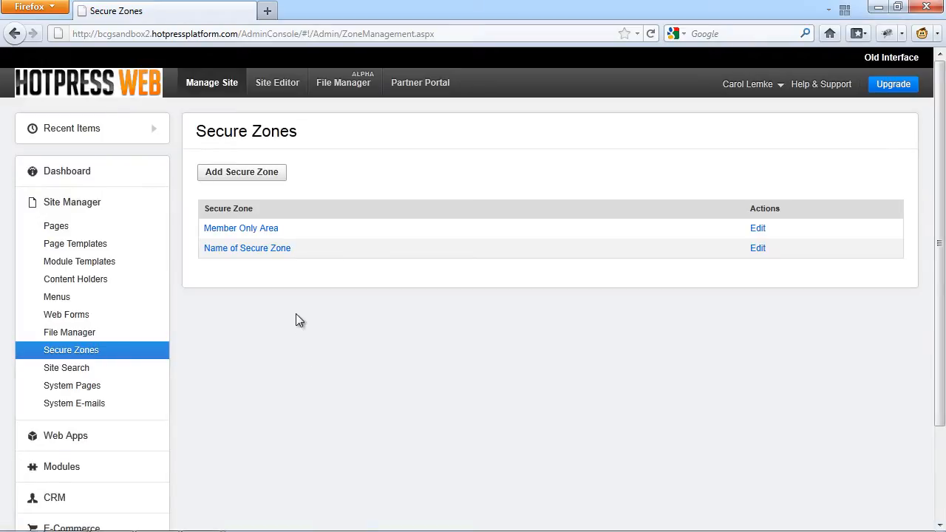
pyautogui.moveTo(263, 269)
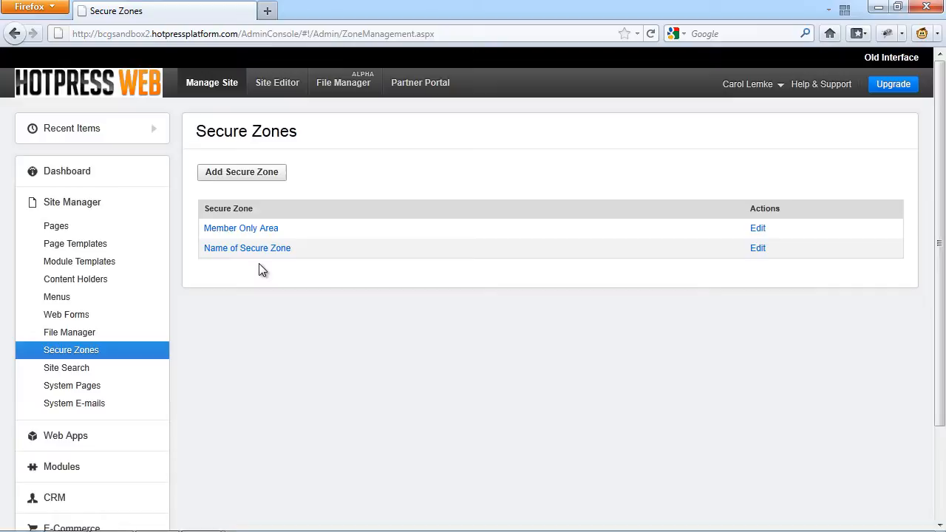
# Step: Create zone Secure Area landing on /forum with Sell Membership Access enabled and renewal frequency reviewed
pyautogui.click(241, 172)
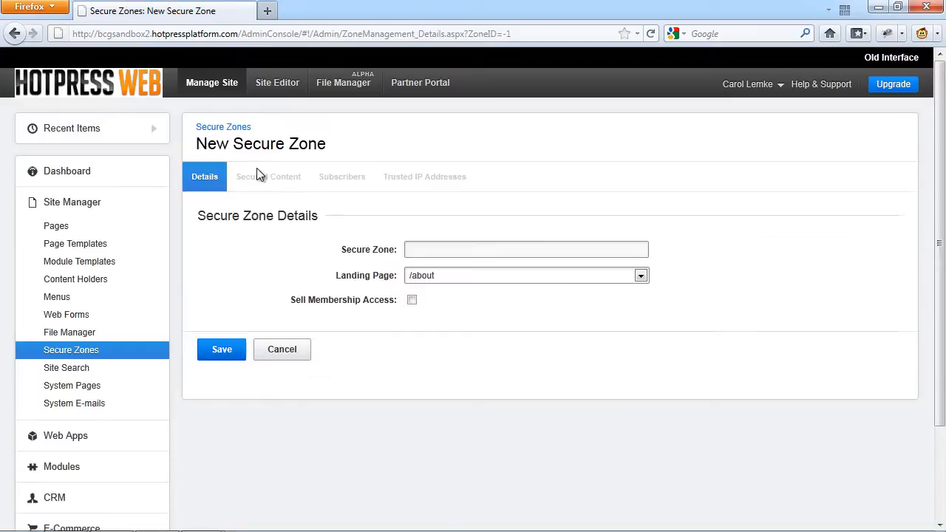
pyautogui.click(526, 248)
pyautogui.write('Secure Area')
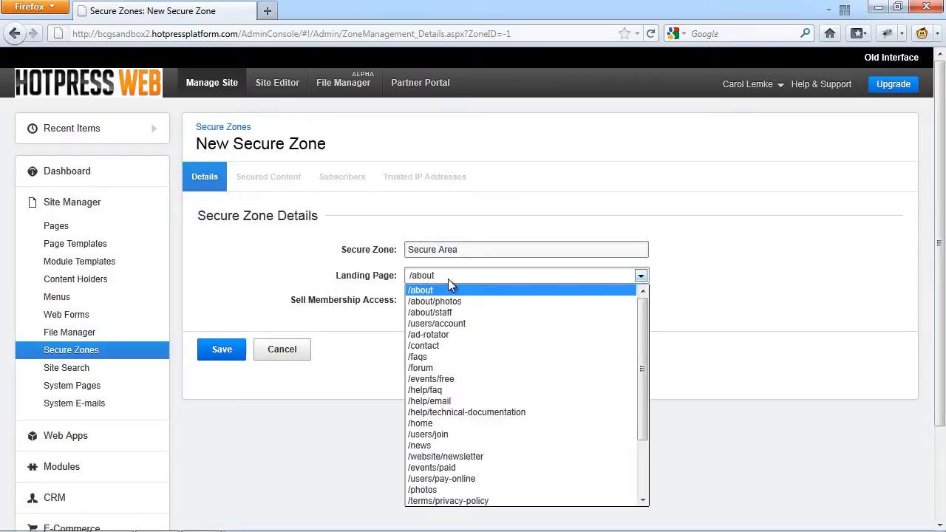
pyautogui.click(419, 366)
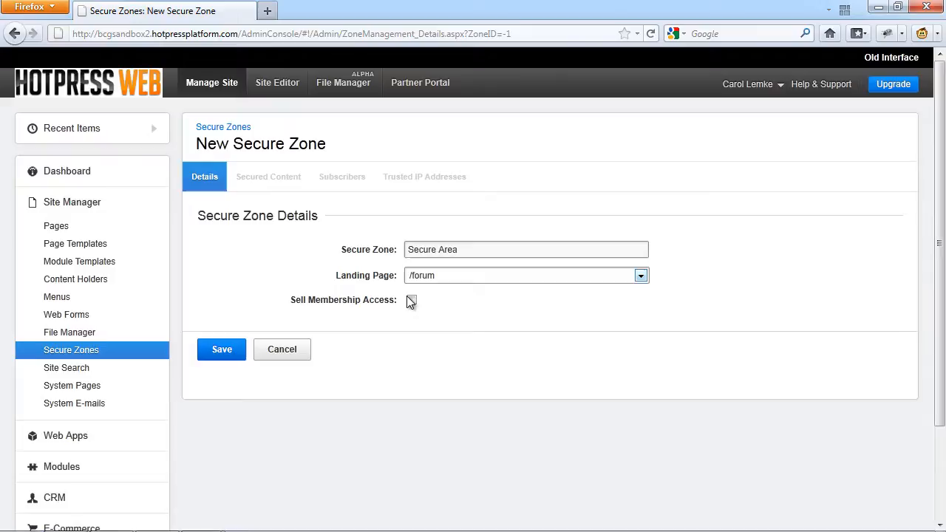
pyautogui.click(411, 299)
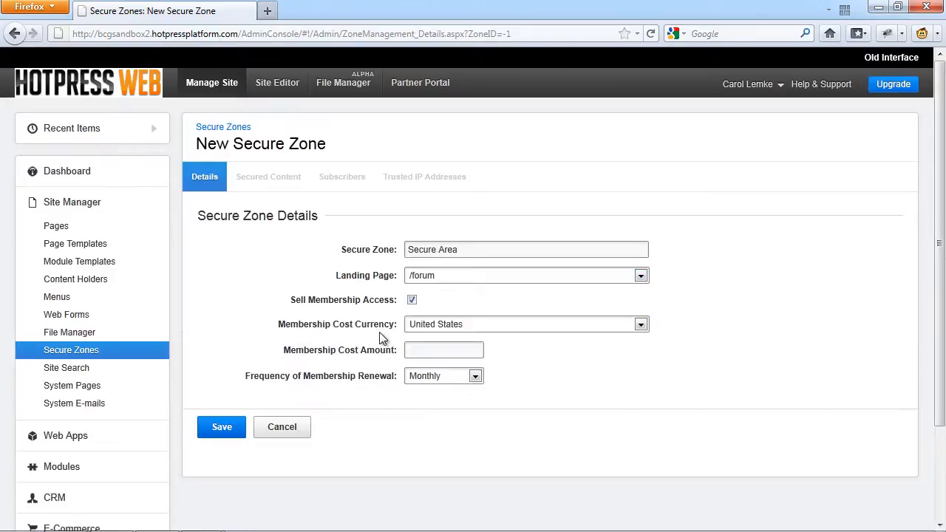
pyautogui.moveTo(363, 354)
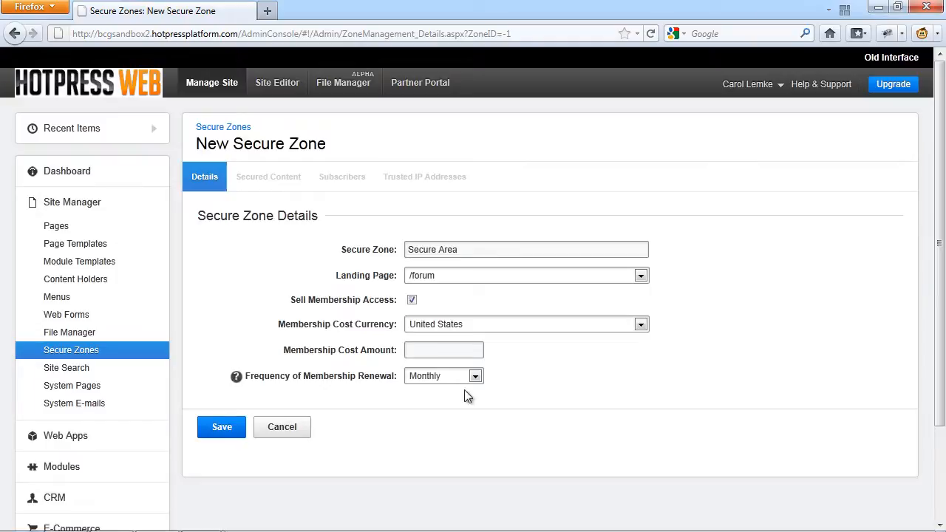
pyautogui.click(473, 375)
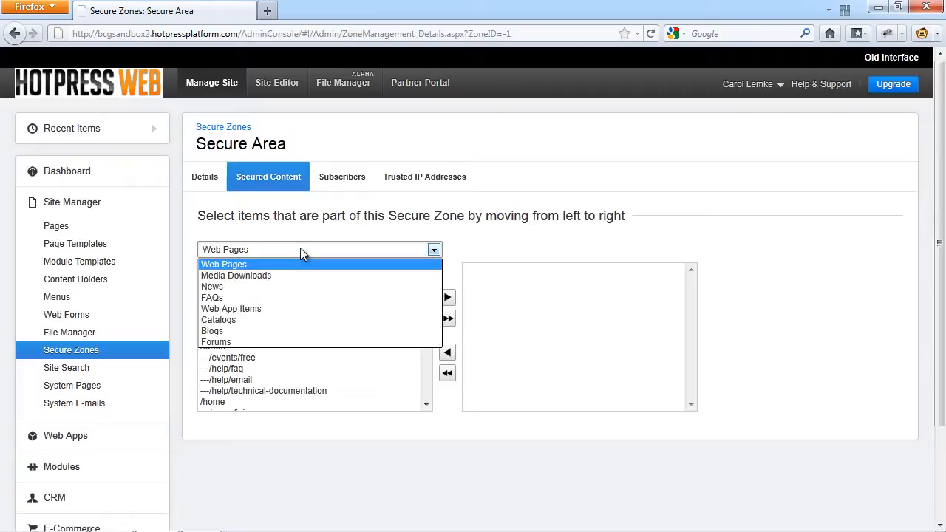
# Step: Add the FAQ 'Did you know?' to Secure Area's secured content list
pyautogui.click(213, 297)
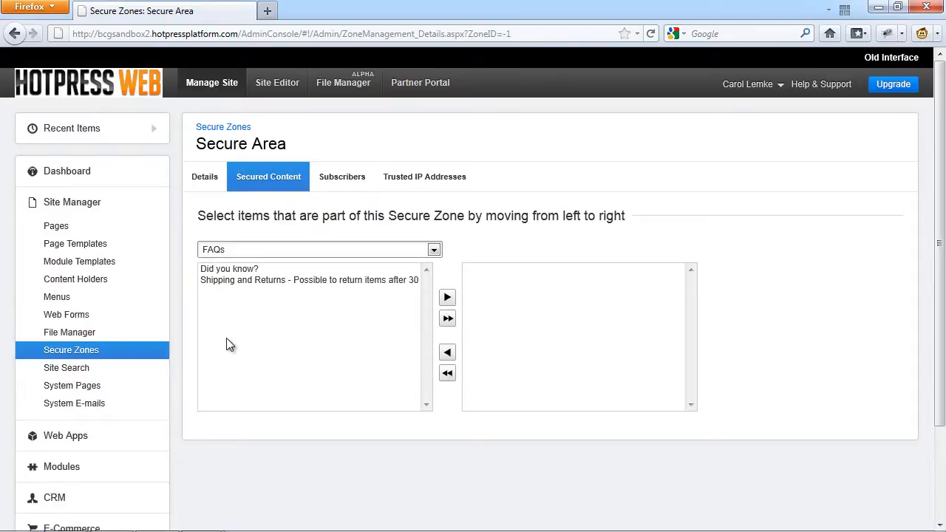
pyautogui.click(229, 269)
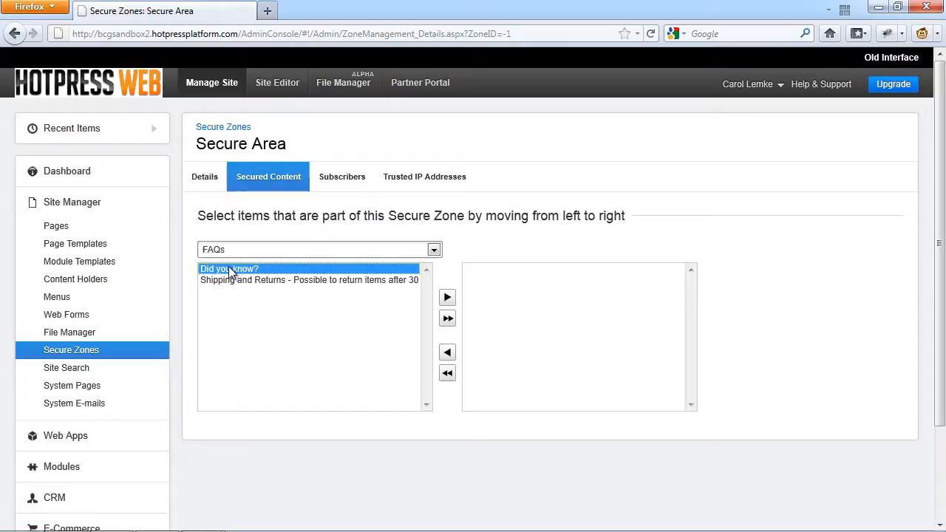
pyautogui.moveTo(446, 297)
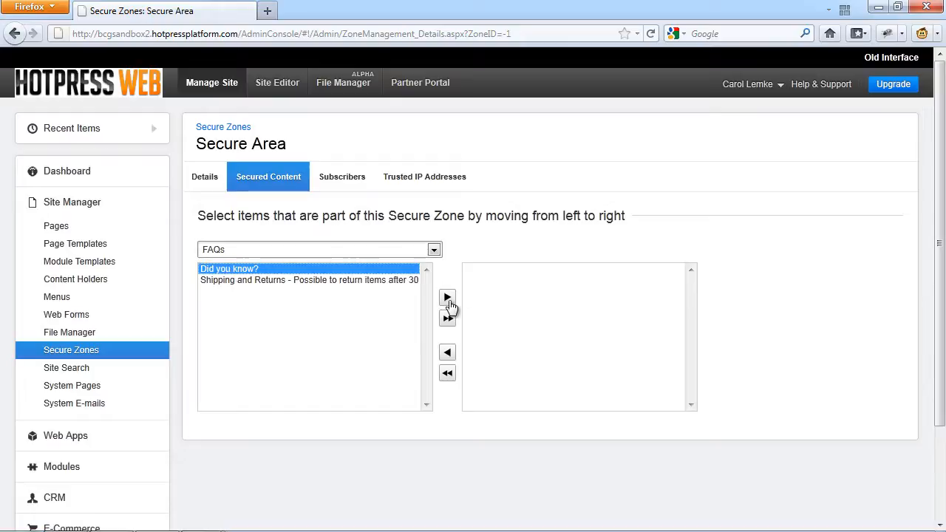
pyautogui.click(446, 297)
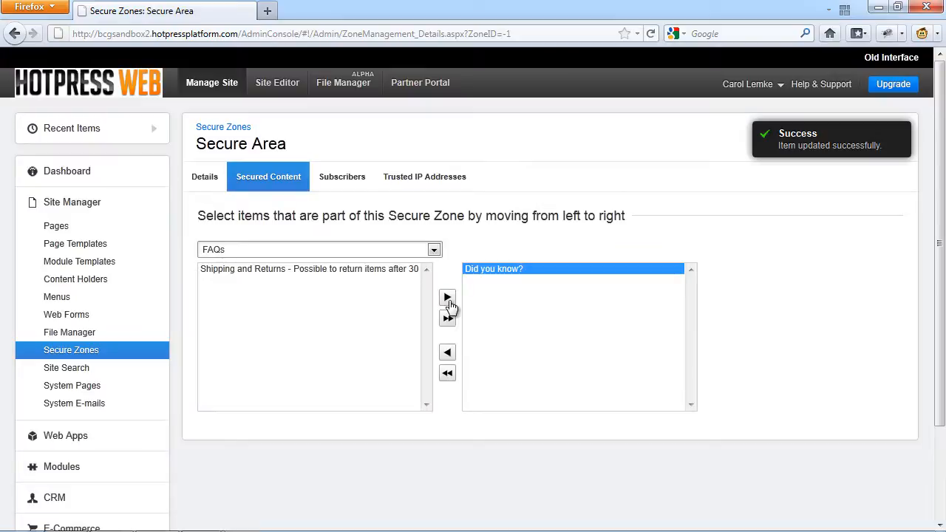
pyautogui.moveTo(447, 354)
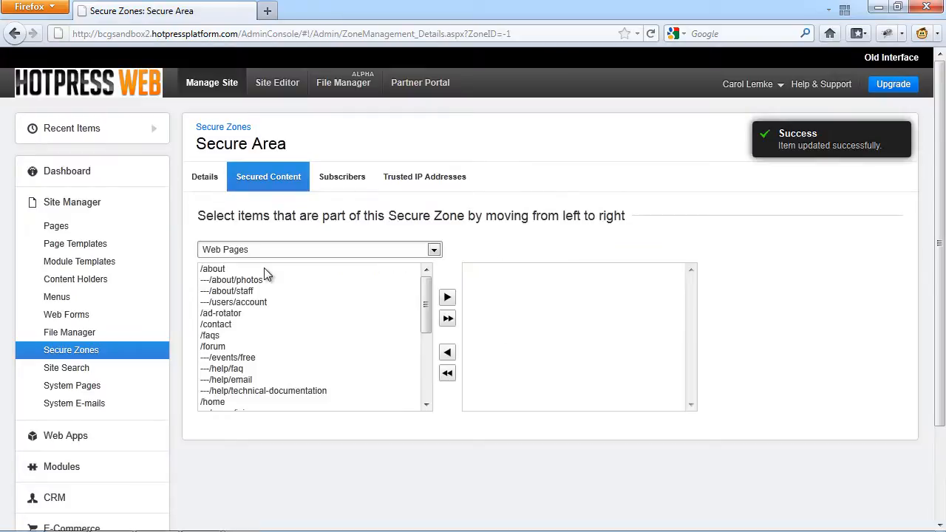
pyautogui.click(213, 269)
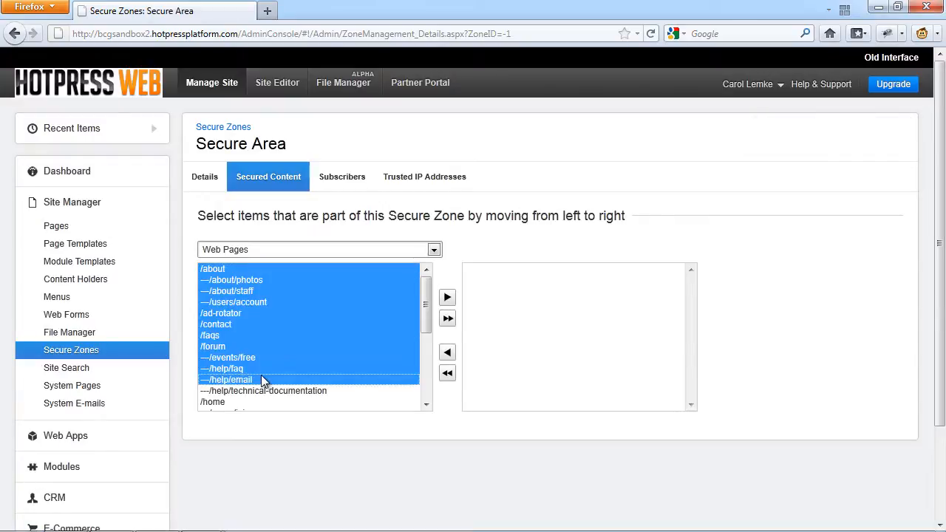
pyautogui.click(447, 297)
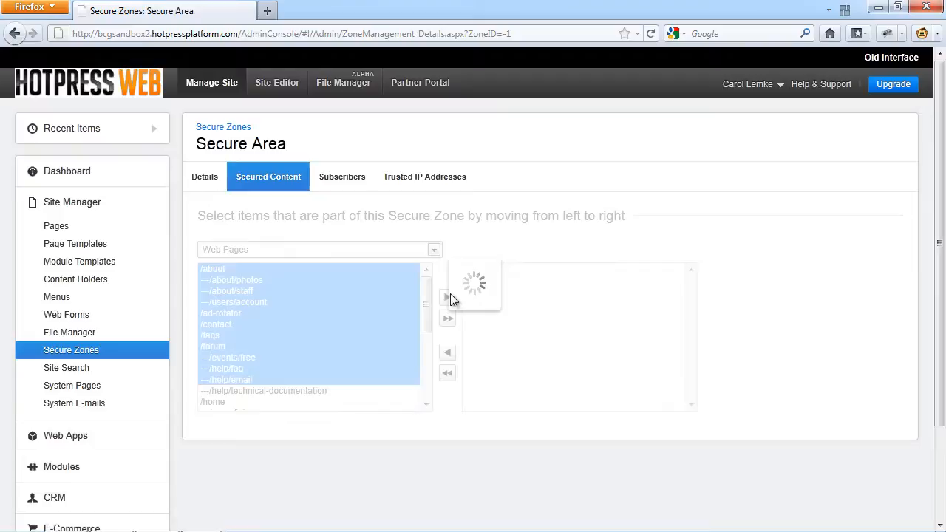
pyautogui.click(447, 297)
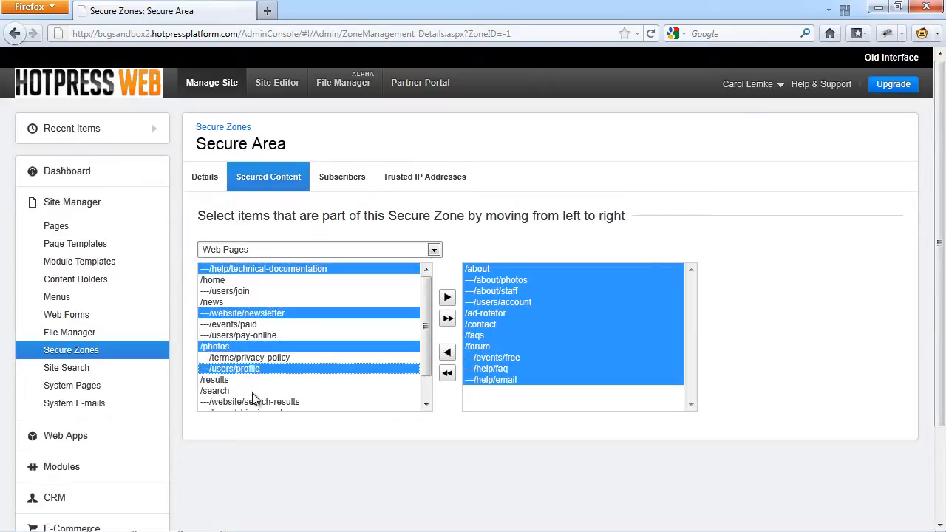
pyautogui.click(447, 297)
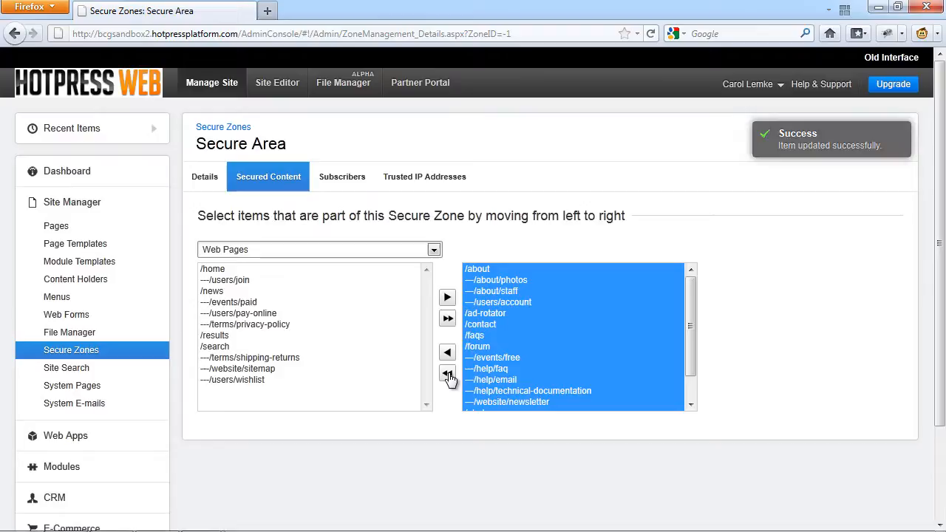
pyautogui.click(446, 376)
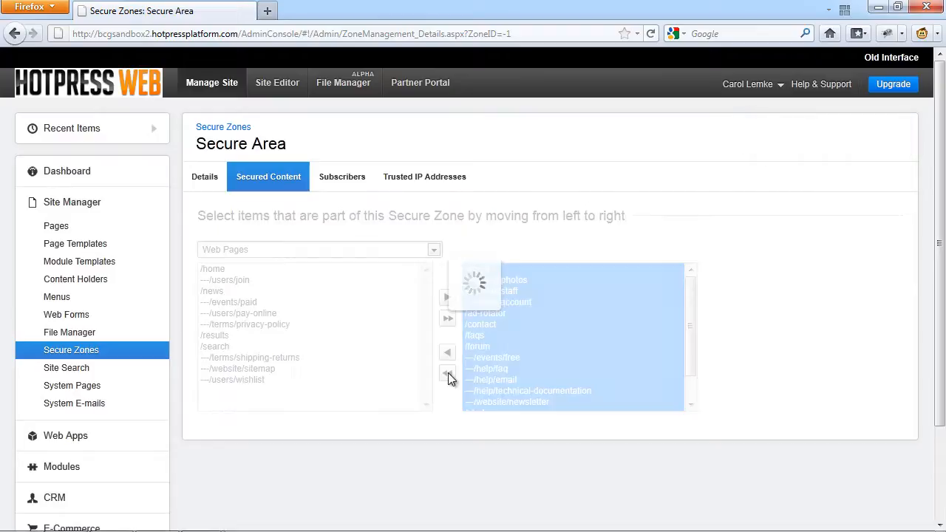
pyautogui.click(446, 373)
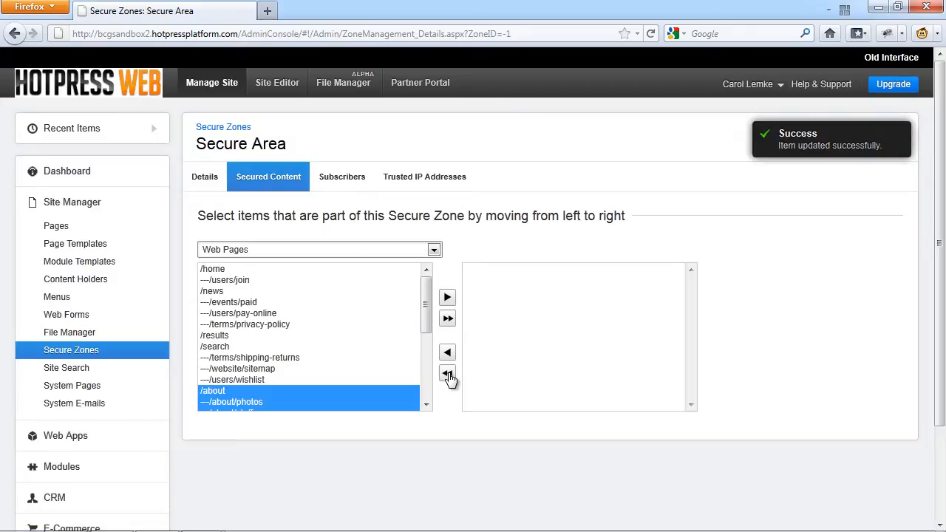
pyautogui.click(447, 319)
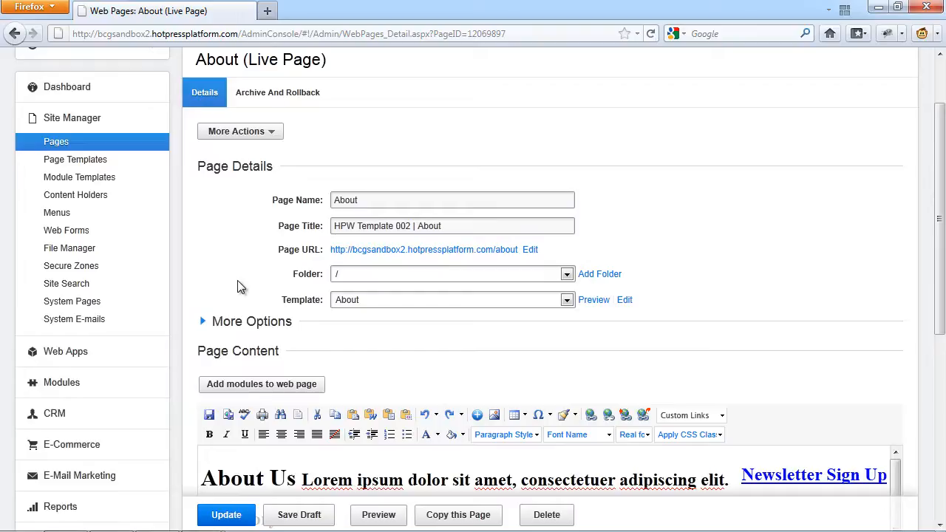
pyautogui.moveTo(302, 133)
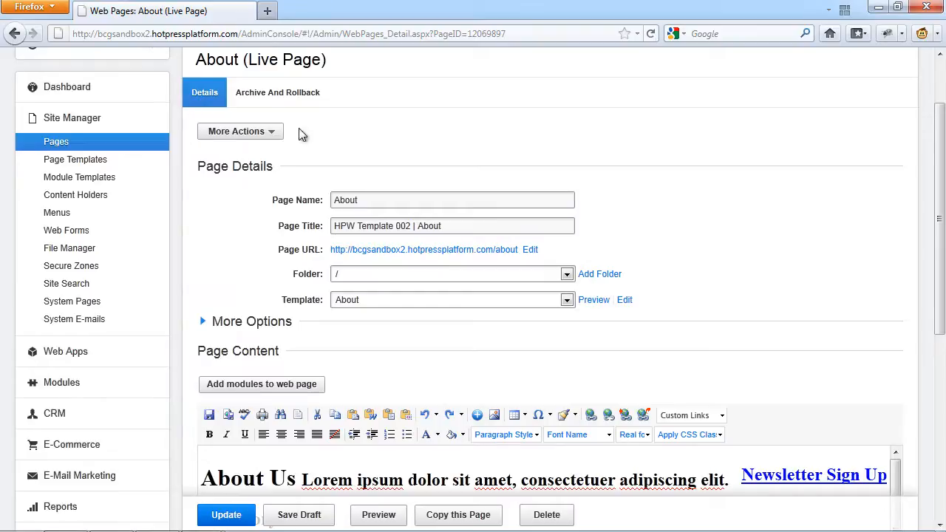
# Step: Use Make Item Secure to assign the About page to Name of Secure Zone
pyautogui.click(239, 130)
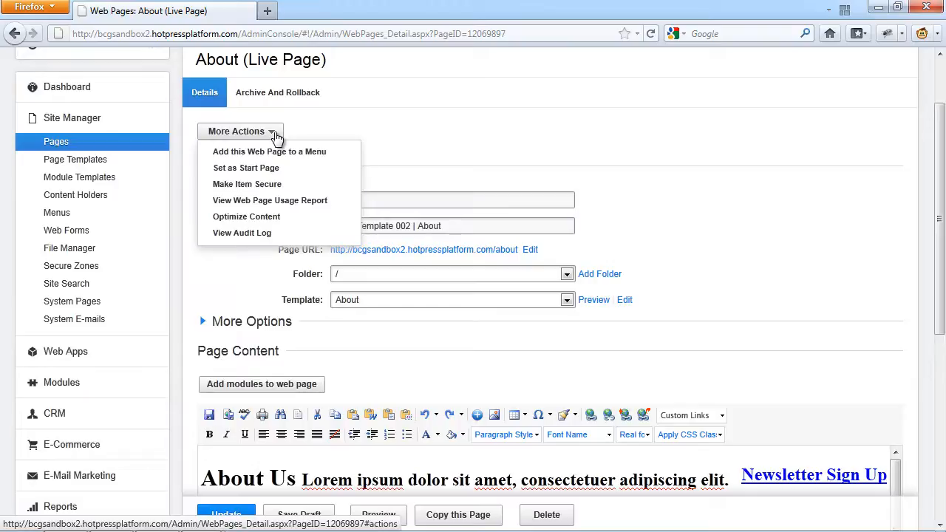
pyautogui.moveTo(247, 183)
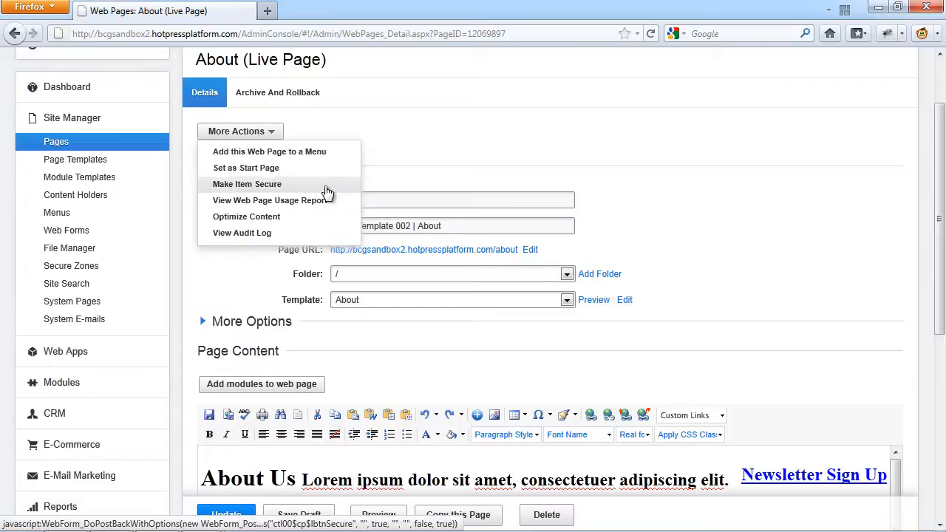
pyautogui.click(247, 183)
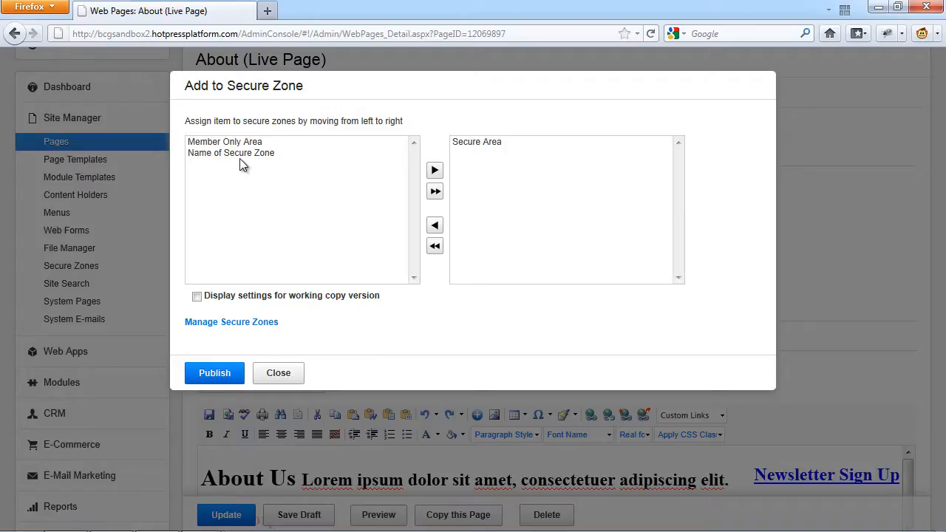
pyautogui.click(230, 152)
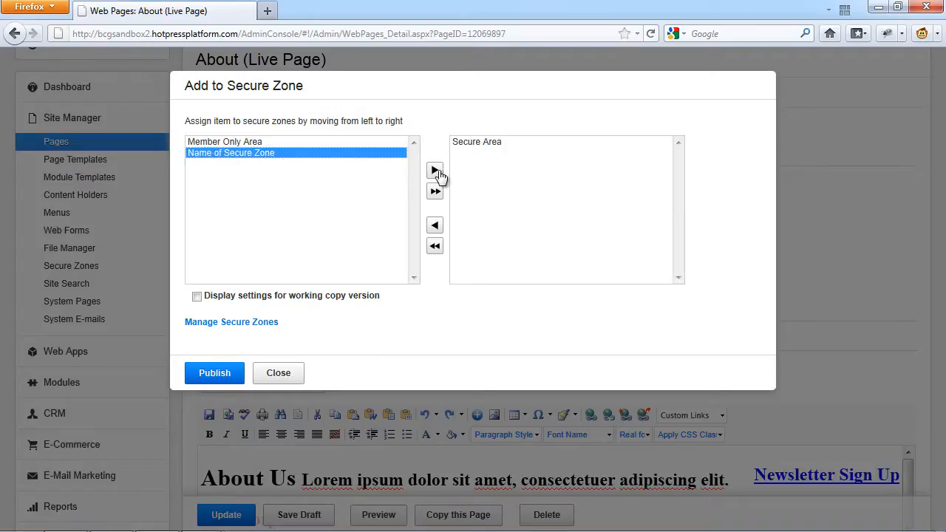
pyautogui.click(435, 172)
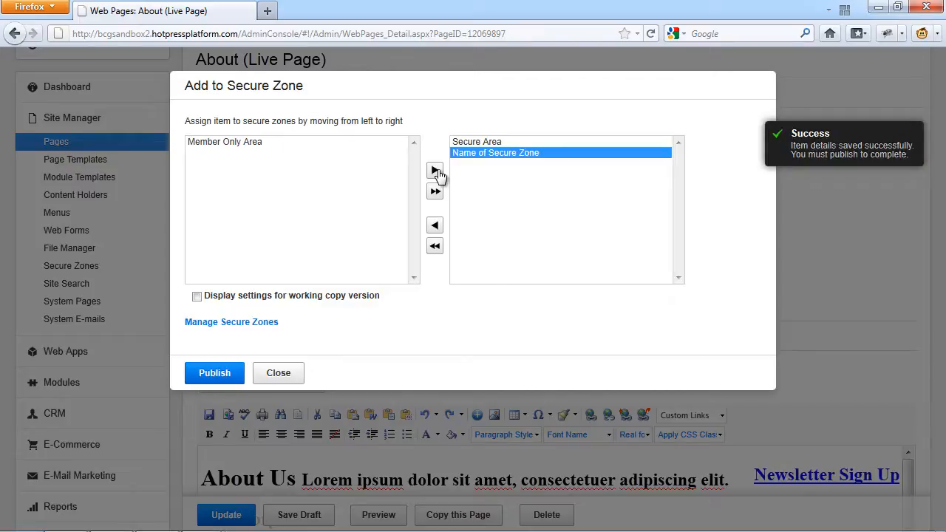
# Step: Publish the About page's secure zone assignment and view the zone's subscribers
pyautogui.click(214, 372)
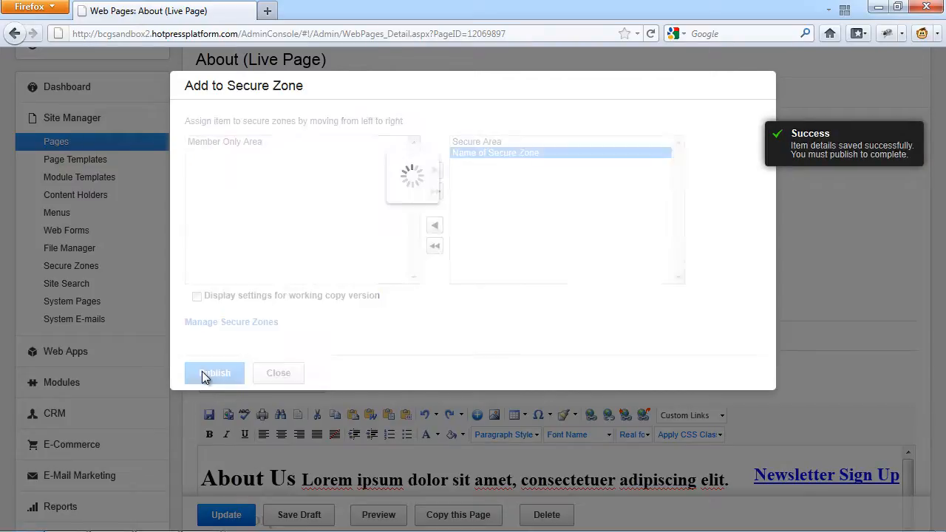
pyautogui.click(214, 372)
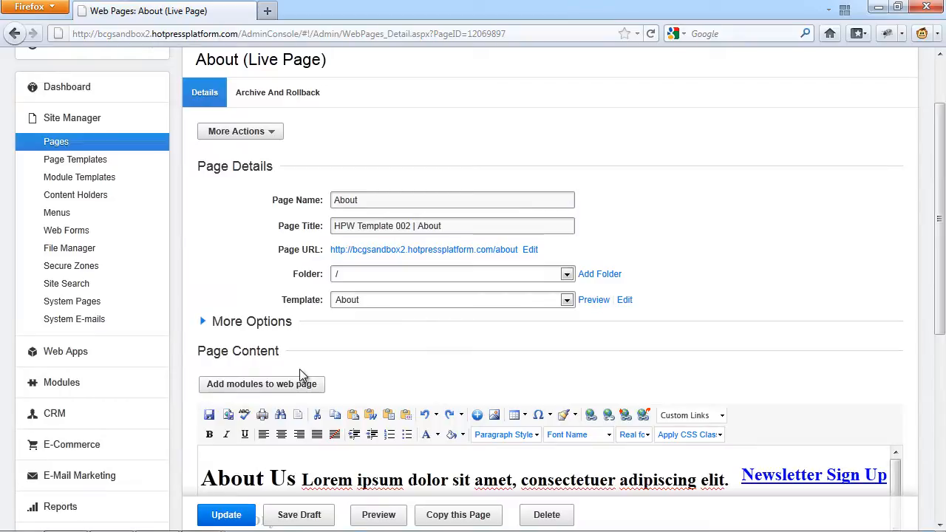
pyautogui.scroll(-3)
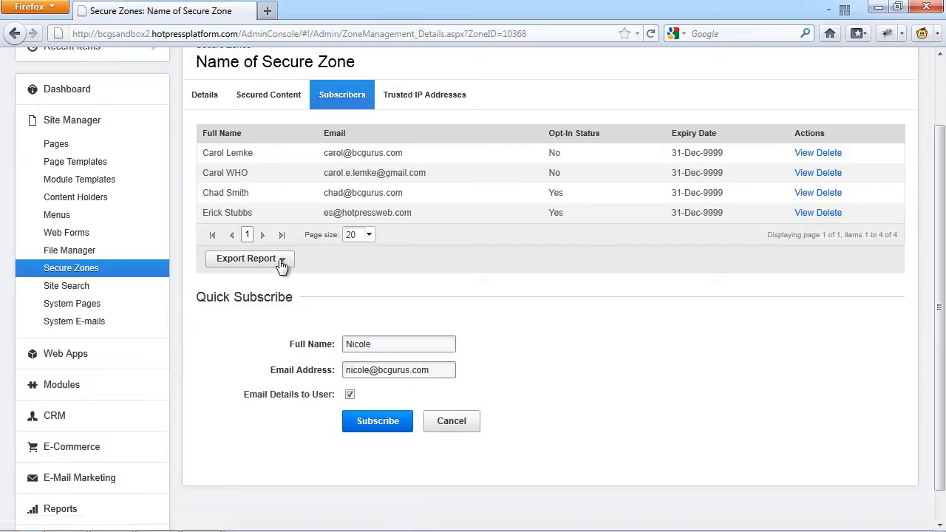
# Step: Export the Name of Secure Zone subscriber report in CSV format
pyautogui.click(249, 258)
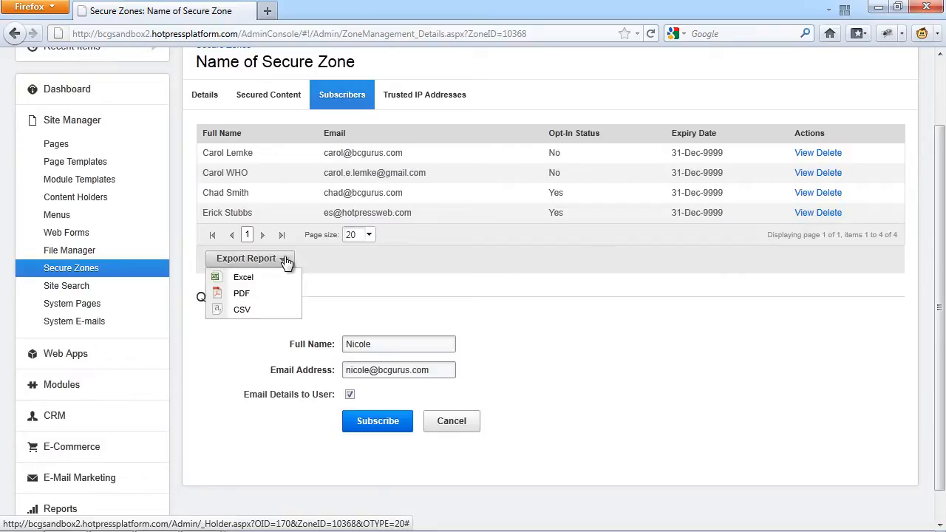
pyautogui.moveTo(242, 293)
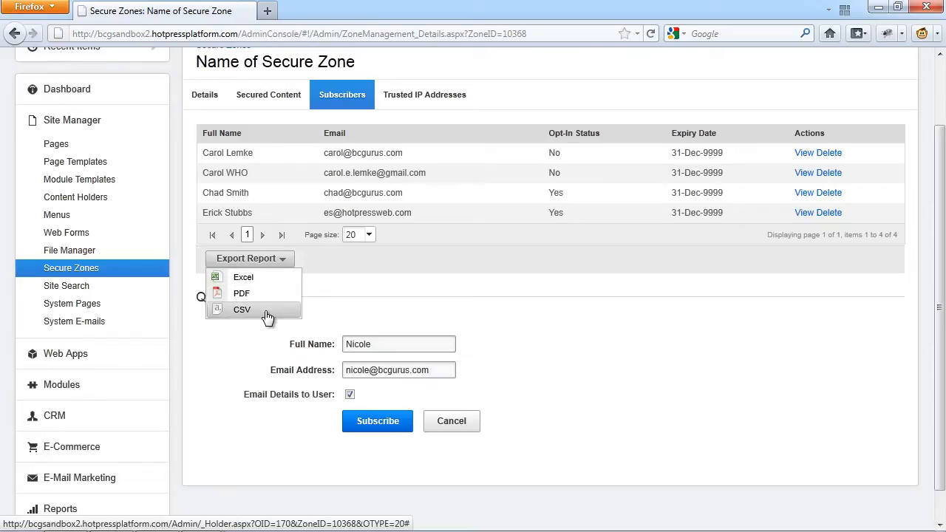
pyautogui.click(250, 257)
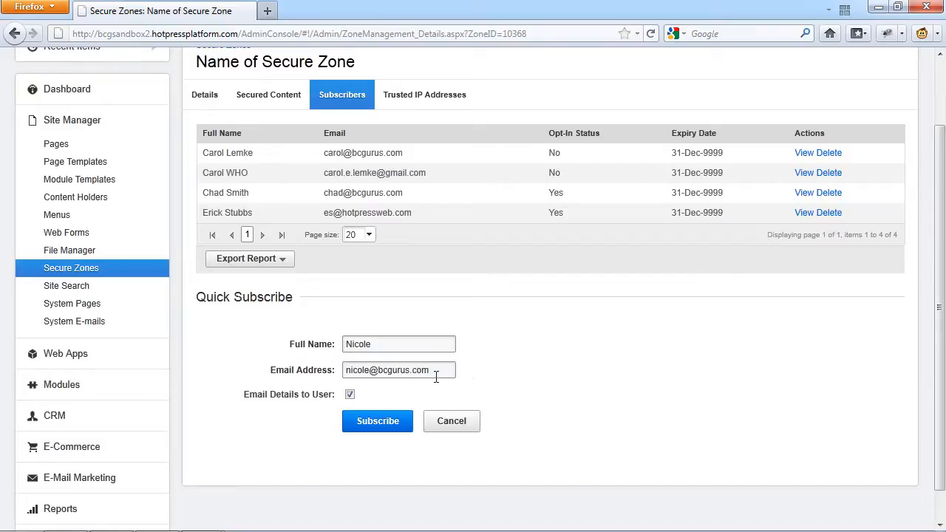
pyautogui.moveTo(399, 393)
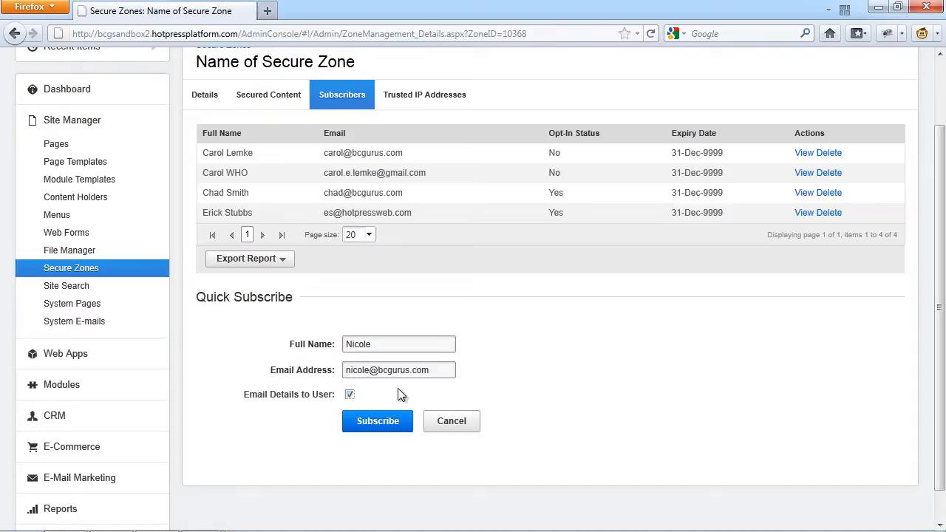
pyautogui.moveTo(453, 392)
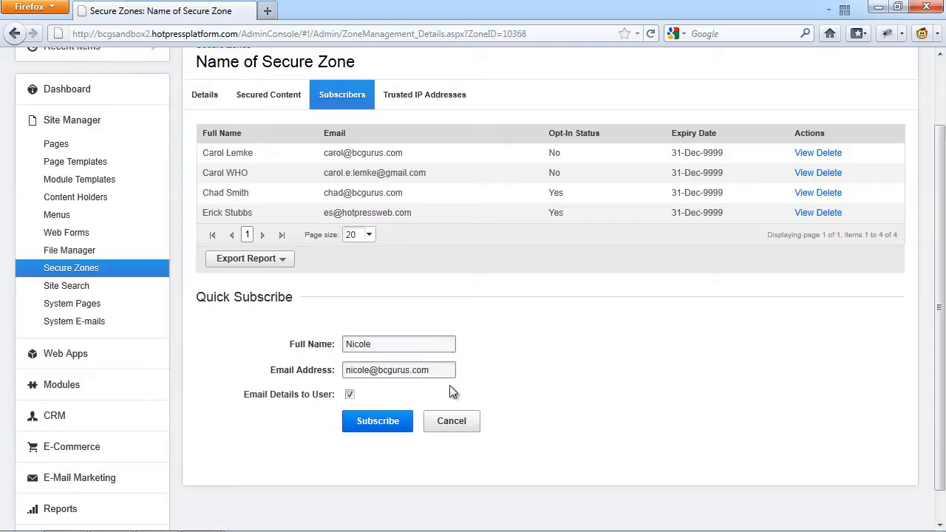
pyautogui.click(74, 321)
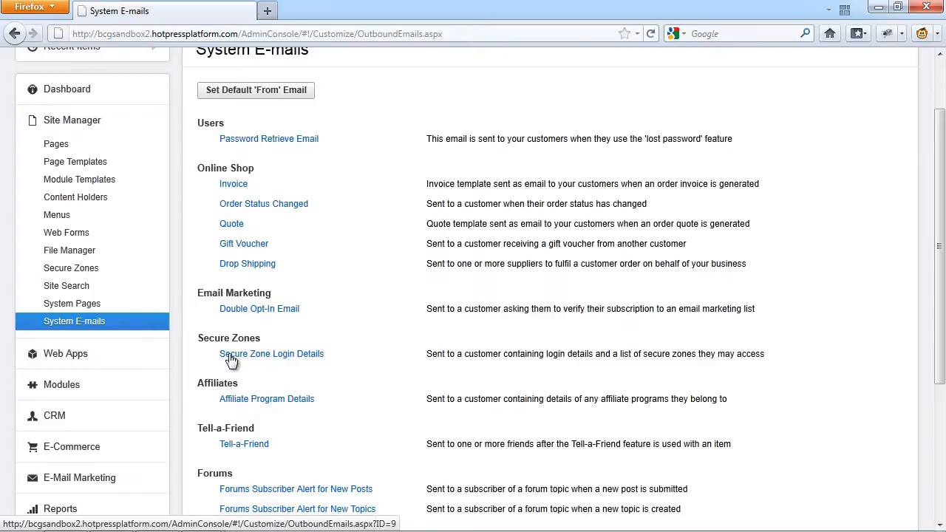
pyautogui.moveTo(246, 351)
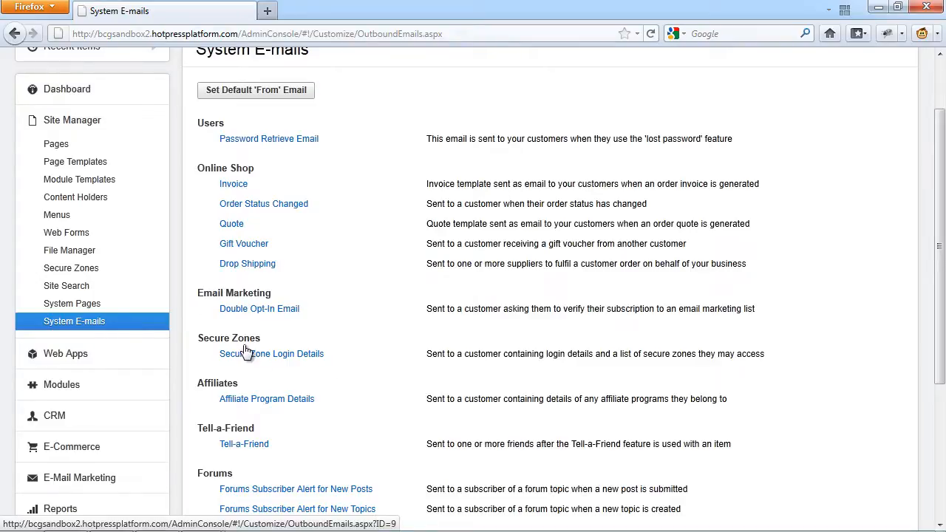
pyautogui.moveTo(305, 370)
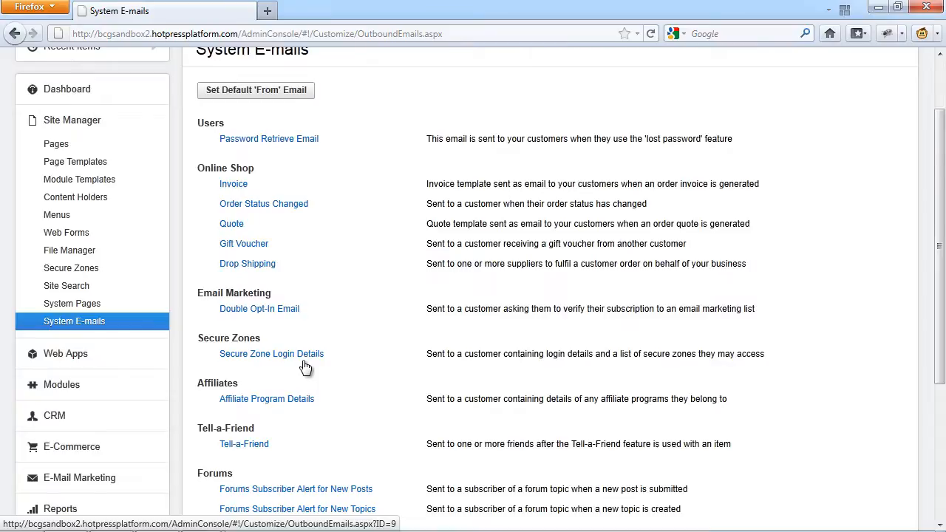
# Step: Open the Secure Zone Login Details system e-mail from Site Manager
pyautogui.click(71, 303)
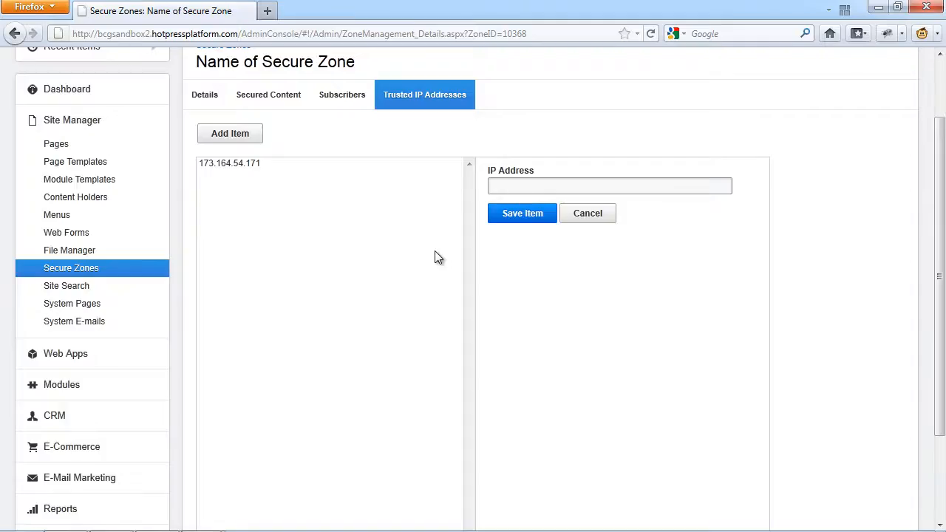
pyautogui.moveTo(479, 116)
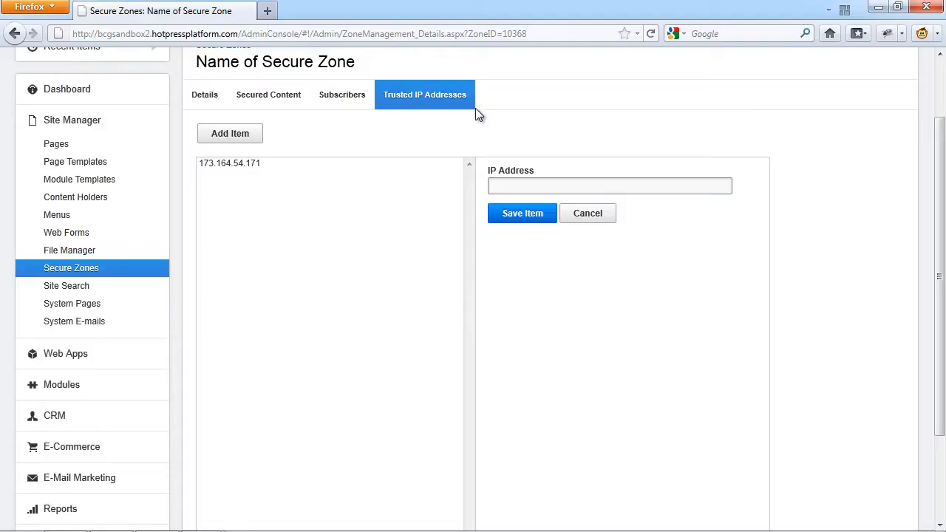
pyautogui.moveTo(263, 177)
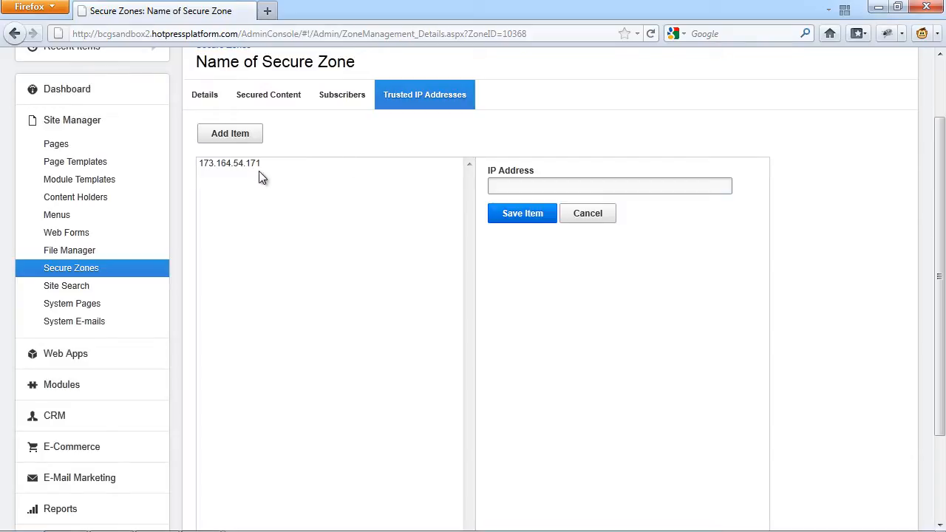
# Step: Activate the IP Address field to add a trusted IP beside 173.164.54.171
pyautogui.click(609, 186)
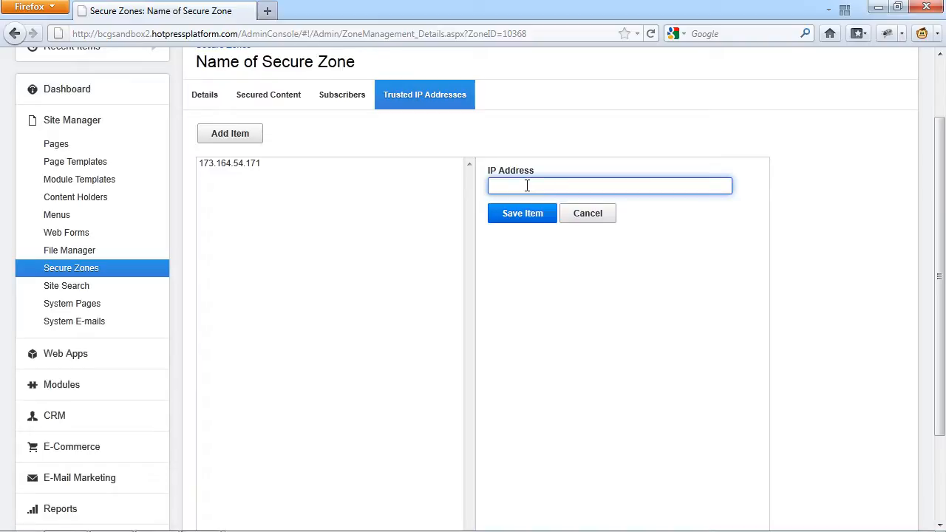
pyautogui.moveTo(520, 234)
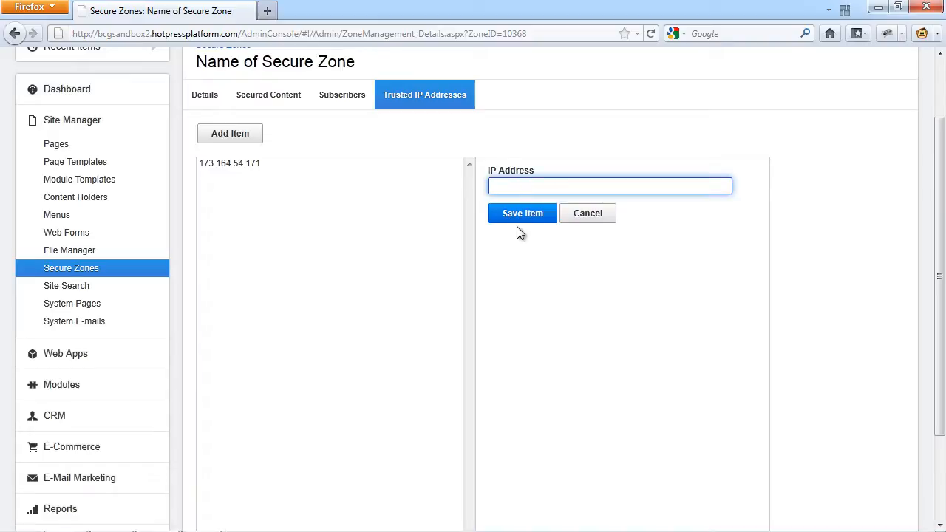